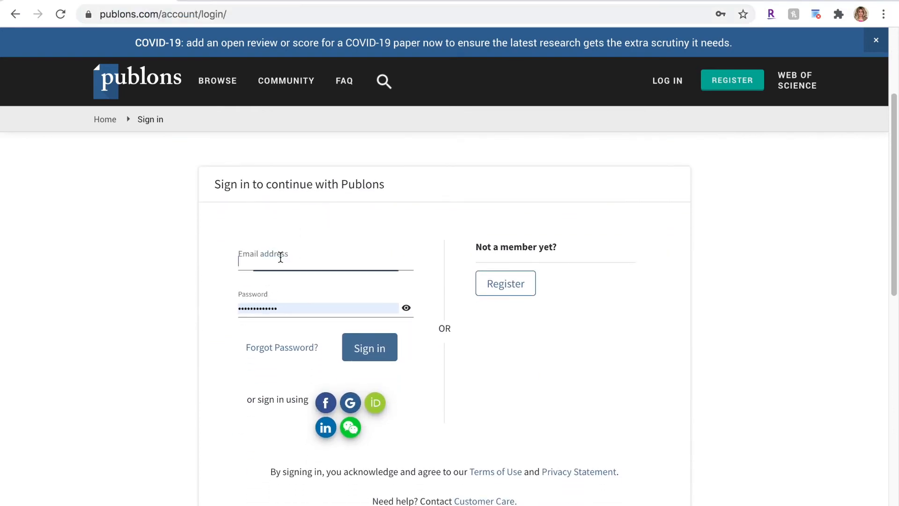
Step: Sign in with the saved email and show the Browse menu options
{"action": "left_click", "coordinate": [369, 347]}
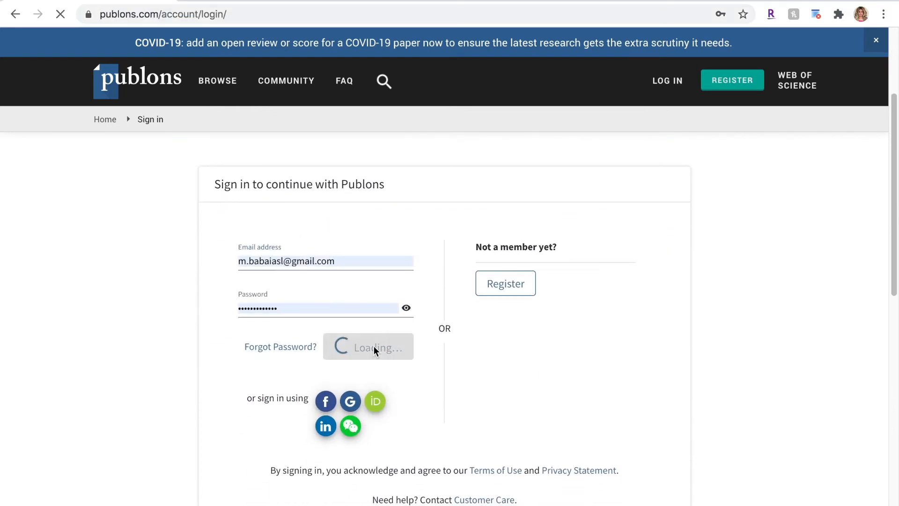
{"action": "left_click", "coordinate": [368, 346]}
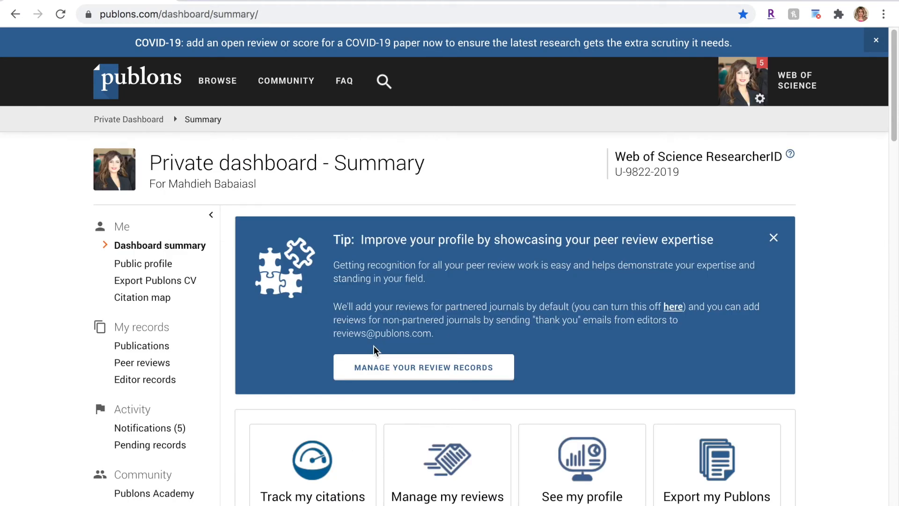
{"action": "mouse_move", "coordinate": [217, 80]}
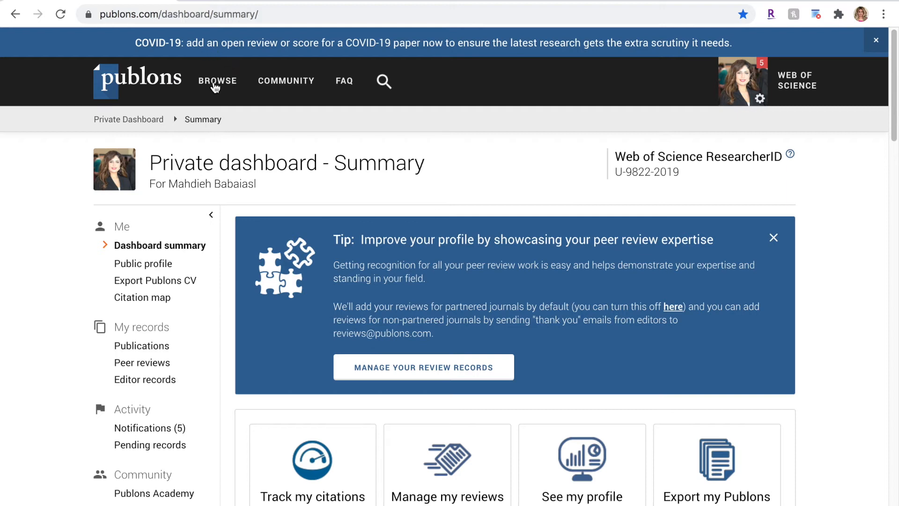
{"action": "left_click", "coordinate": [218, 80]}
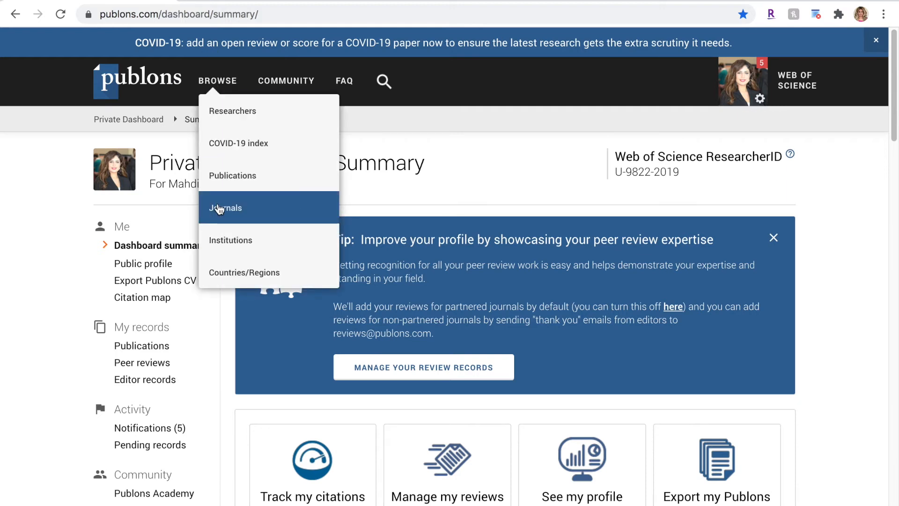
Step: Filter journals by 'mechatronics' and open the Mechatronics, Automation, Control journal page
{"action": "left_click", "coordinate": [225, 208]}
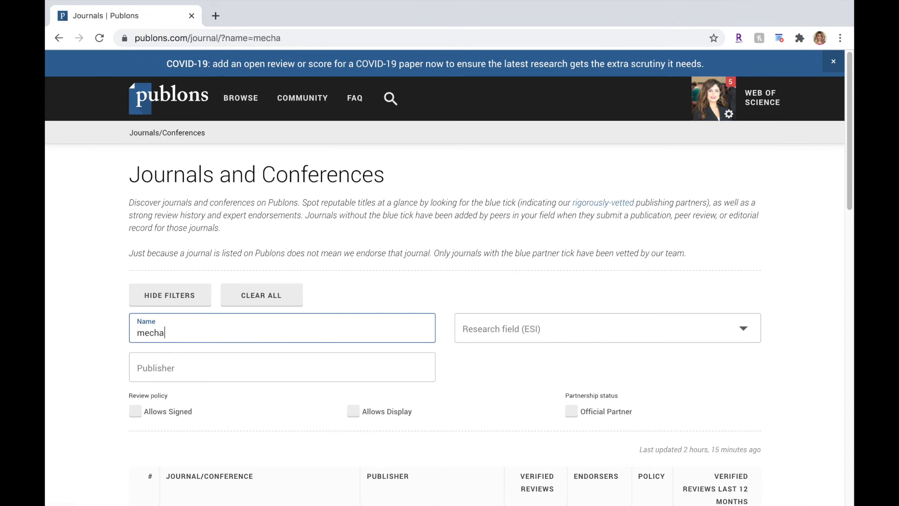
{"action": "type", "text": "tronics"}
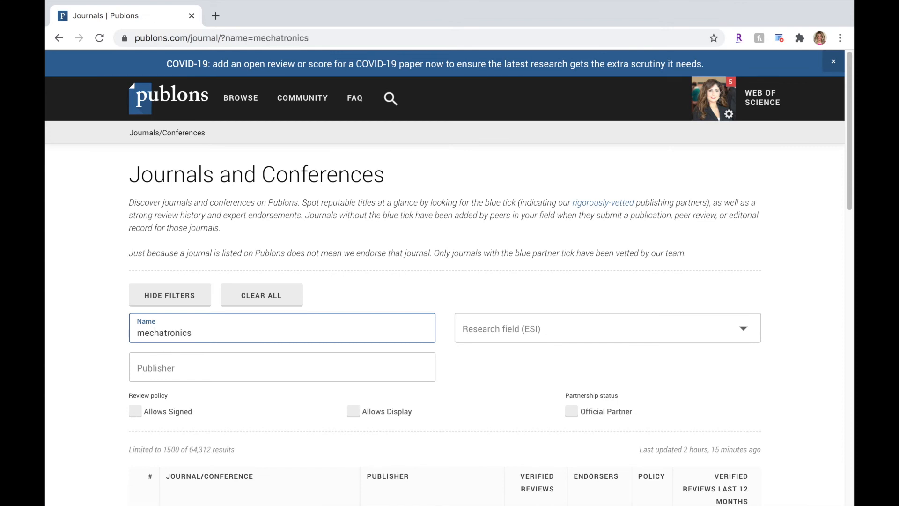
{"action": "scroll", "scroll_direction": "down", "scroll_amount": 3}
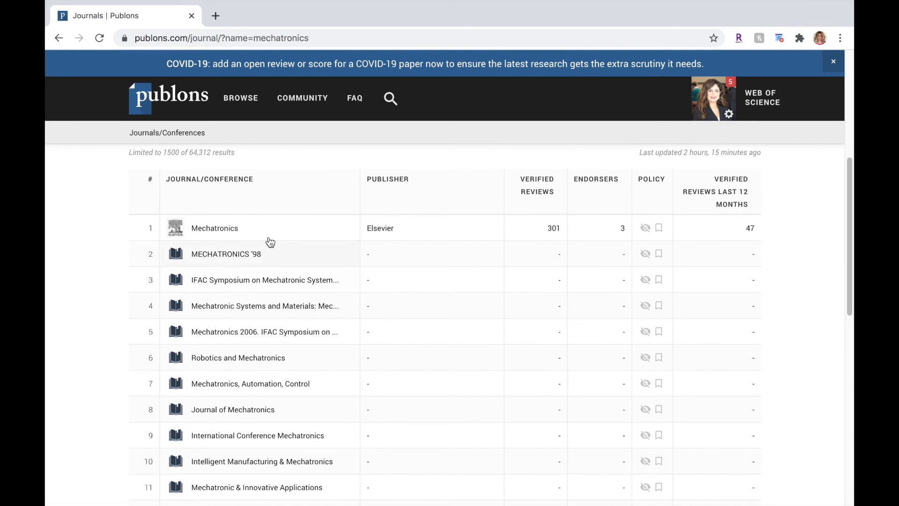
{"action": "left_click", "coordinate": [263, 280]}
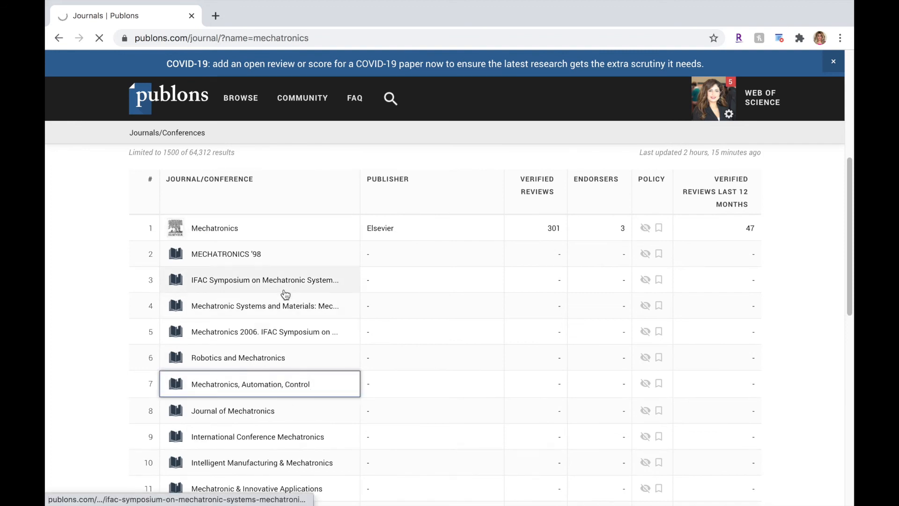
Step: Use 'Click to let them know' to register interest in reviewing for Mechatronics, Automation, Control
{"action": "left_click", "coordinate": [248, 384]}
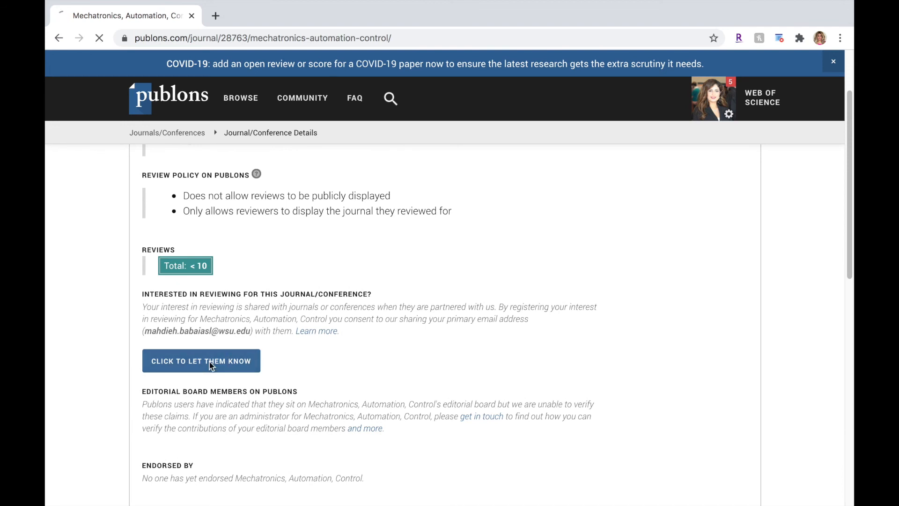
{"action": "left_click", "coordinate": [201, 360]}
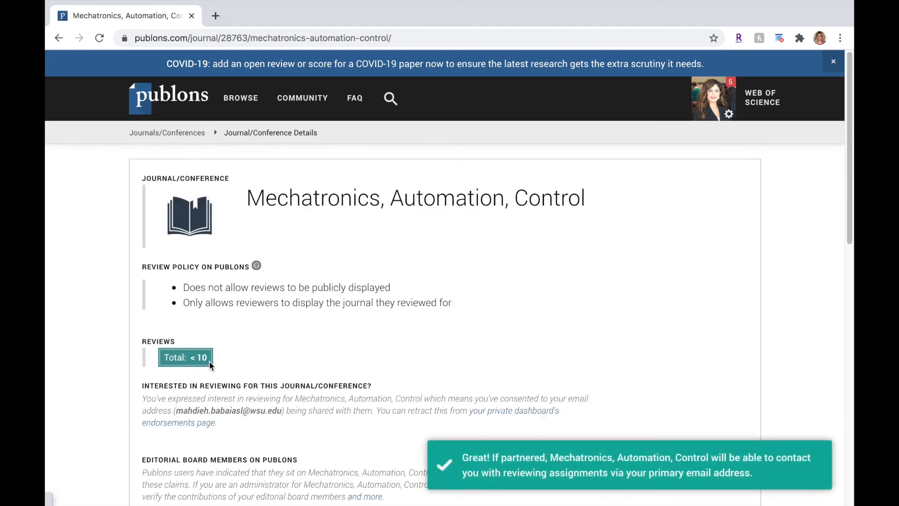
{"action": "mouse_move", "coordinate": [707, 412]}
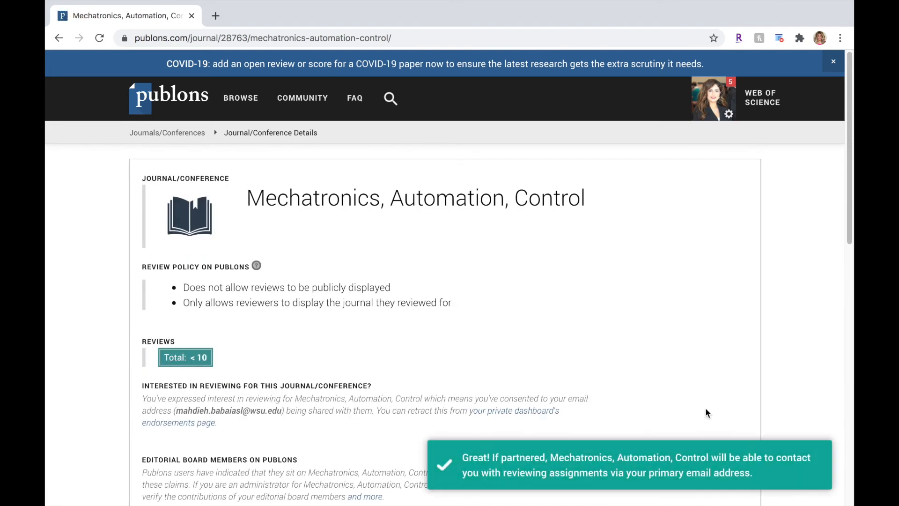